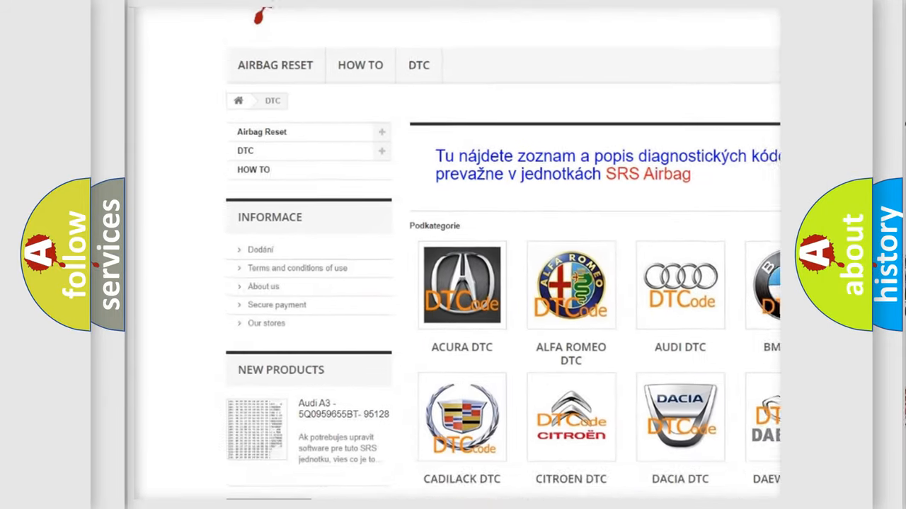
Scroll the DTC grid to the SUBARU DTC tile and open its diagnostic code list.
{"action": "scroll", "scroll_direction": "down", "scroll_amount": 3}
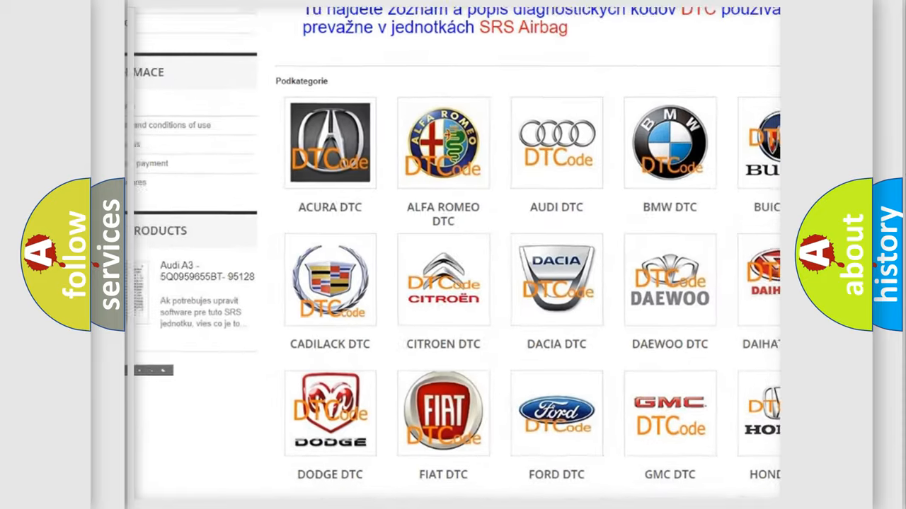
{"action": "scroll", "scroll_direction": "down", "scroll_amount": 3}
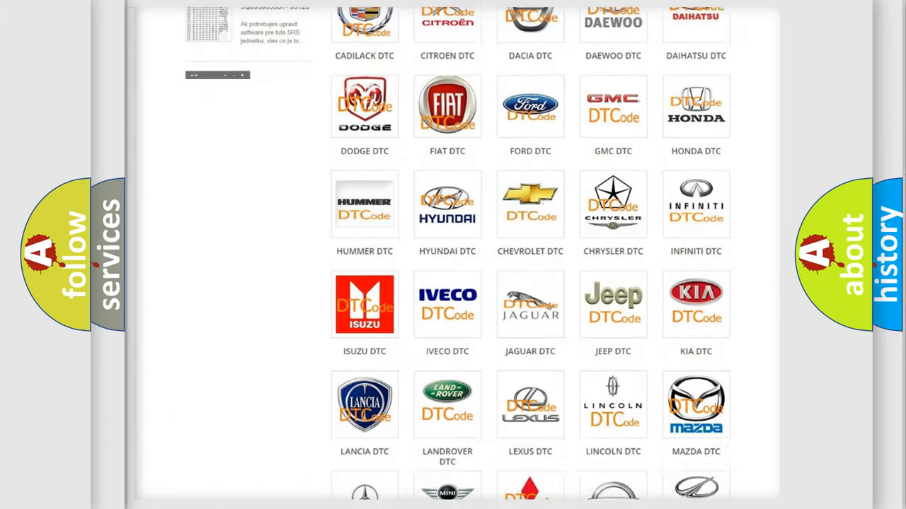
{"action": "scroll", "scroll_direction": "down", "scroll_amount": 3}
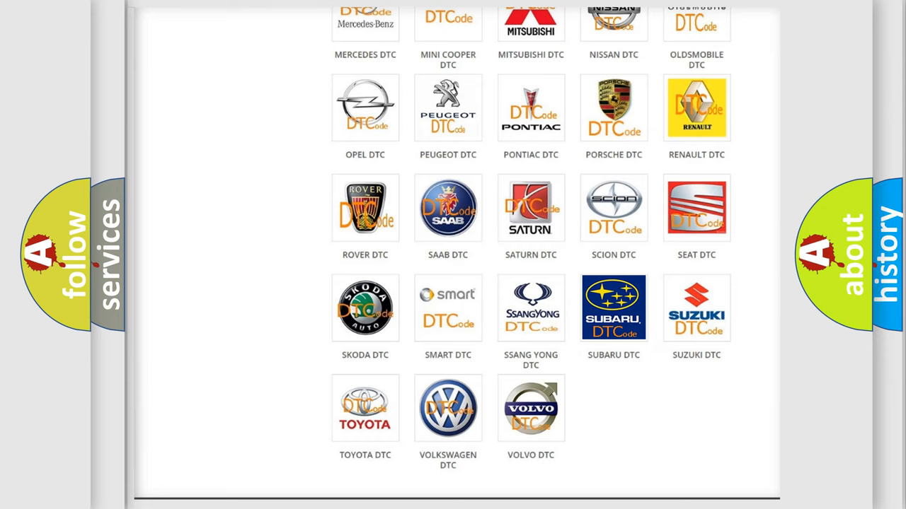
{"action": "left_click", "coordinate": [613, 307]}
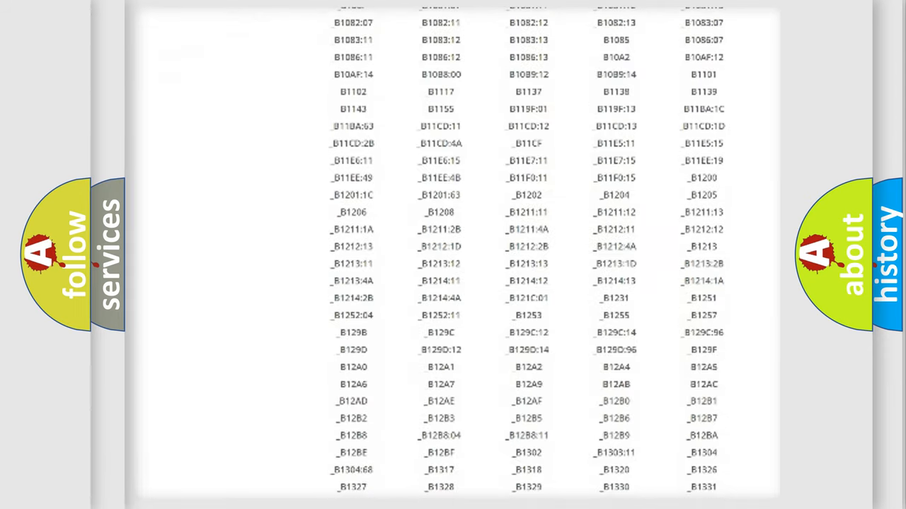
{"action": "scroll", "scroll_direction": "down", "scroll_amount": 3}
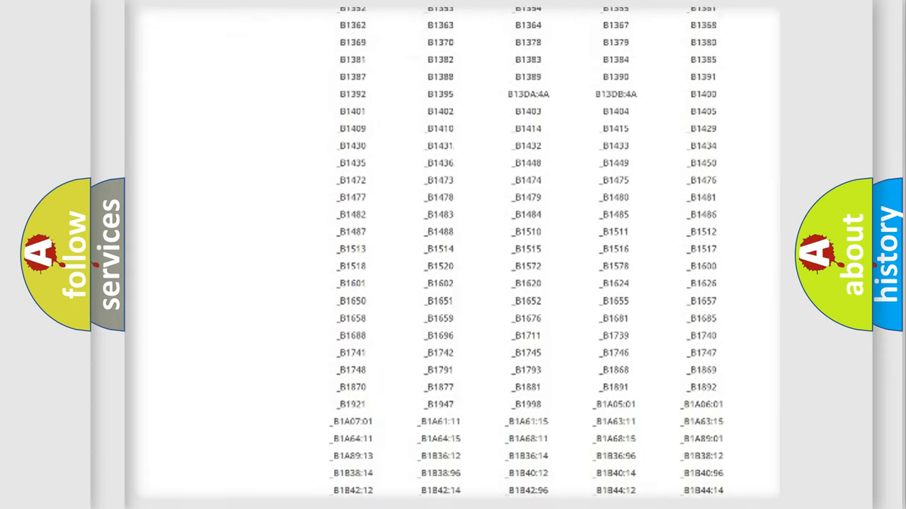
{"action": "scroll", "scroll_direction": "up", "scroll_amount": 3}
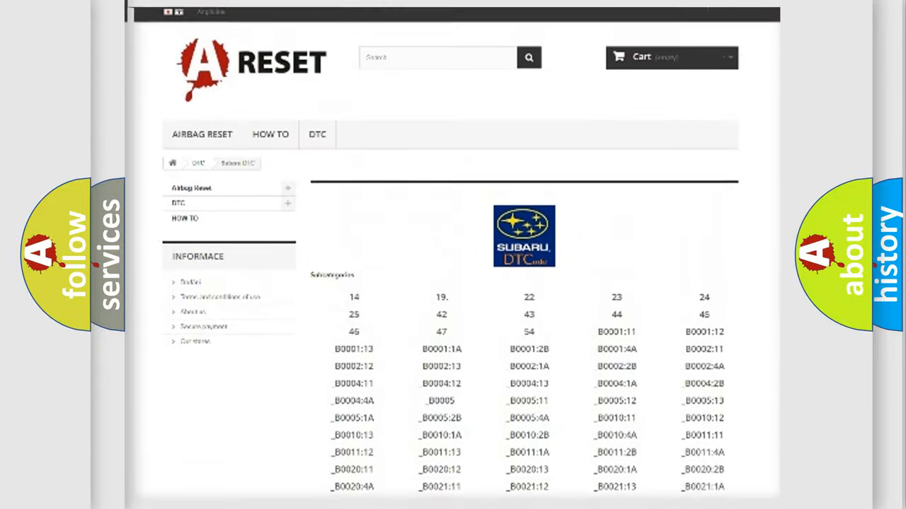